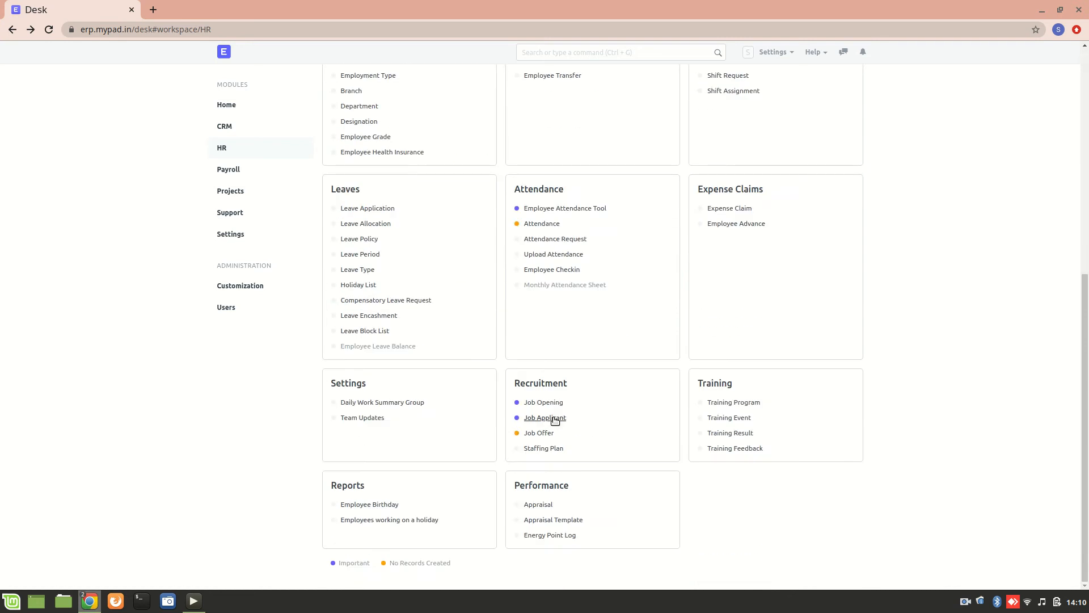
mouse_move(533, 373)
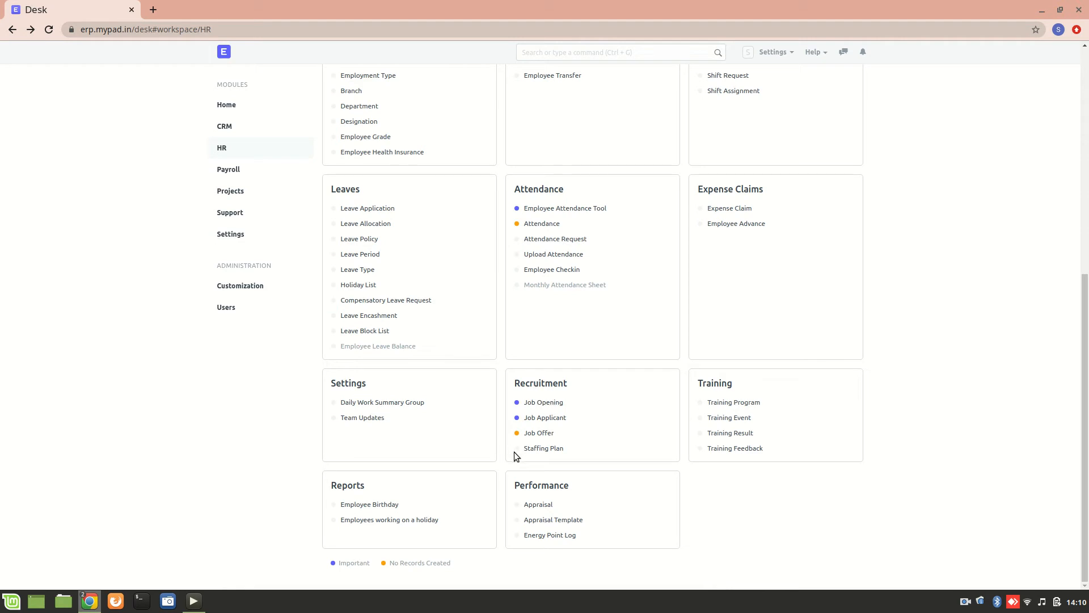
Navigate from the HR workspace to the Job Opening list and begin a new record with company MyPad.
click(543, 448)
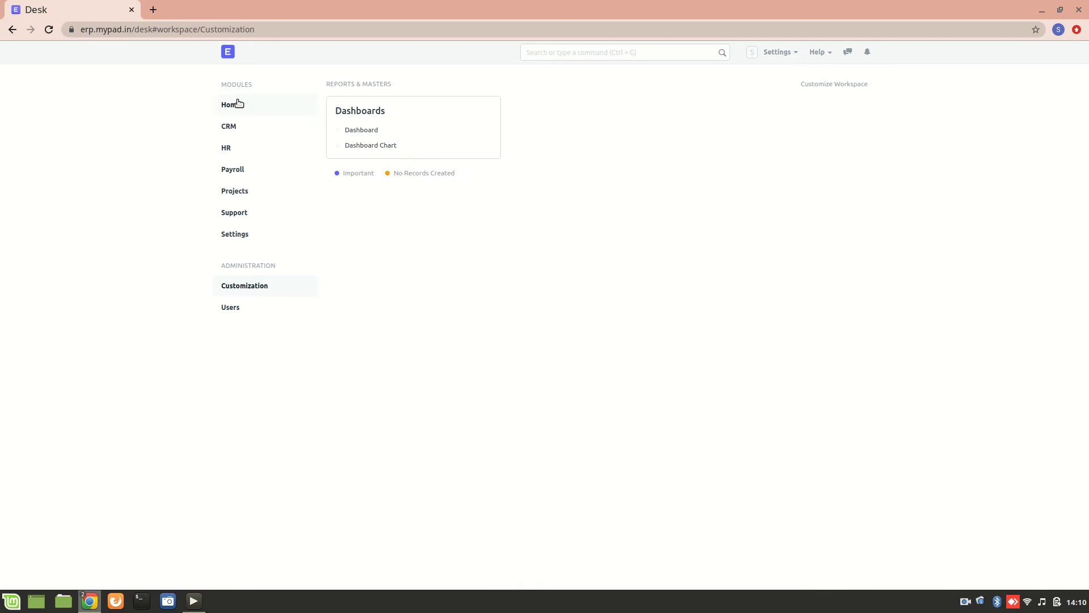
click(230, 104)
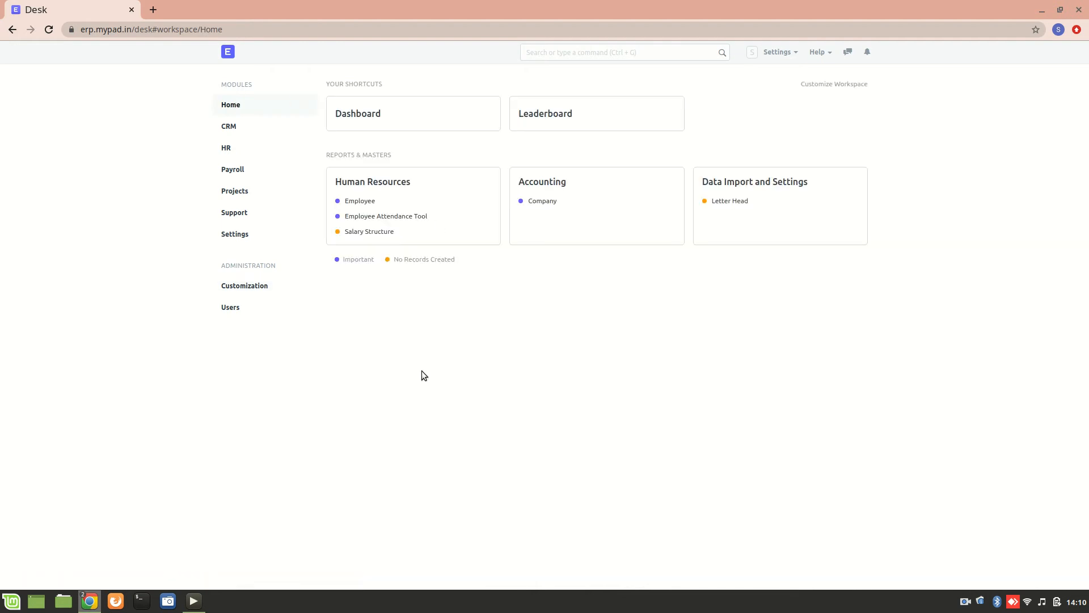
mouse_move(227, 147)
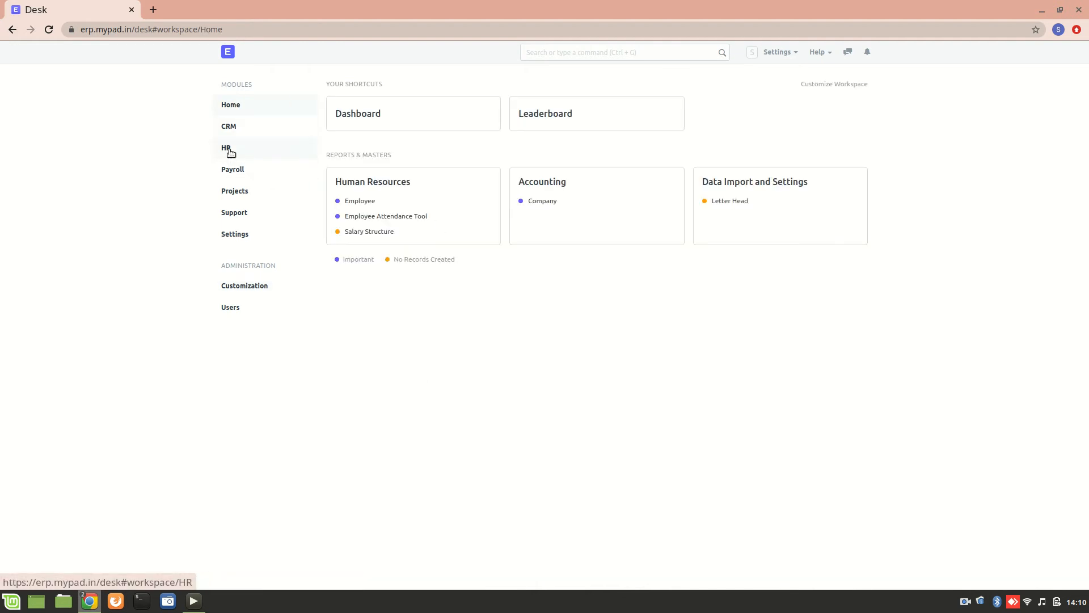
click(224, 147)
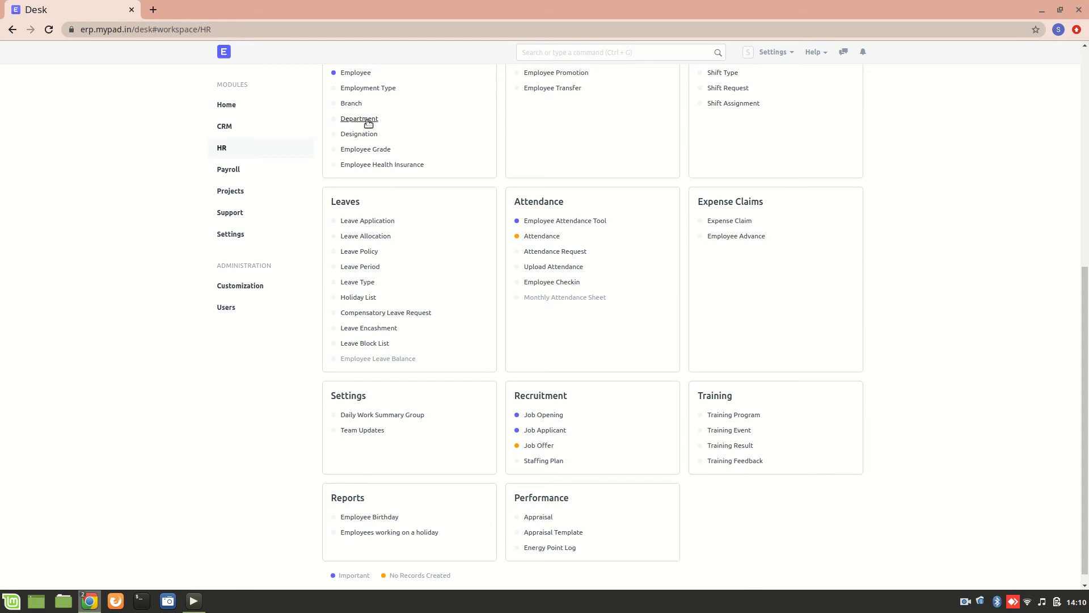
click(360, 118)
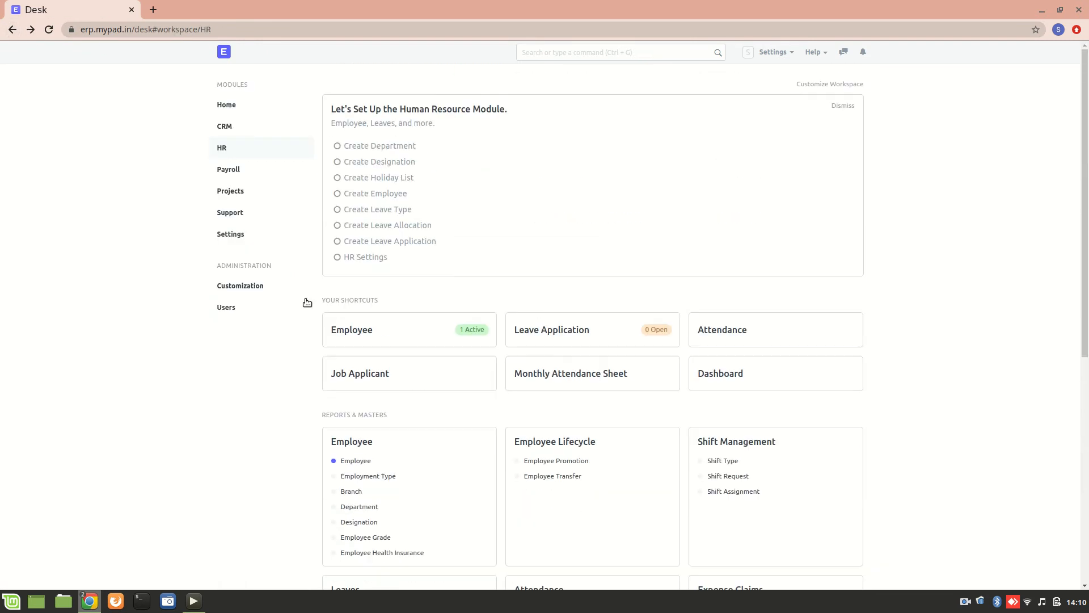
scroll(down, 3)
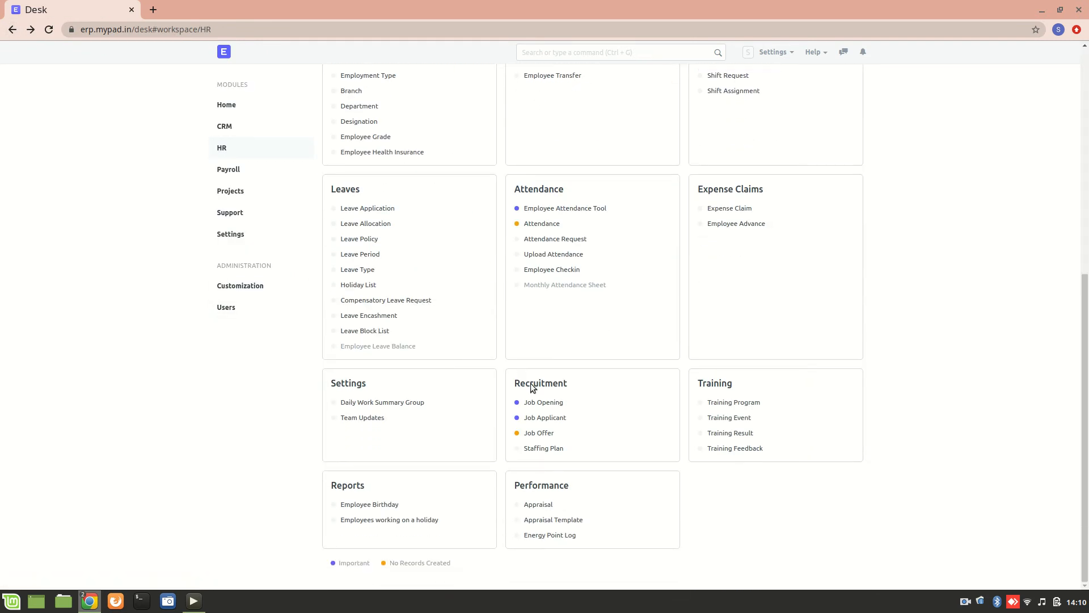
click(544, 402)
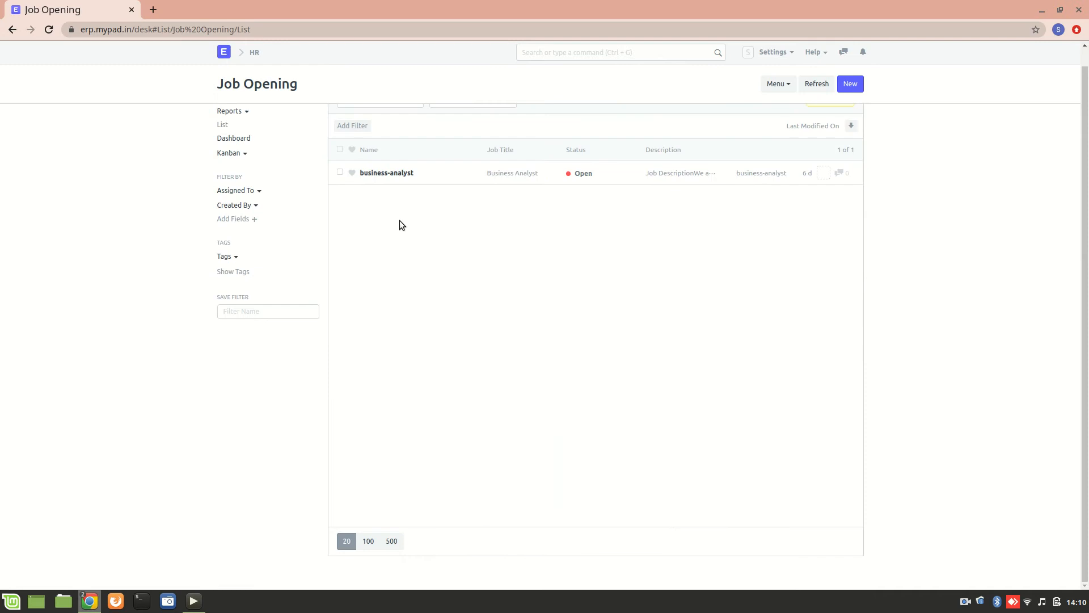
click(850, 83)
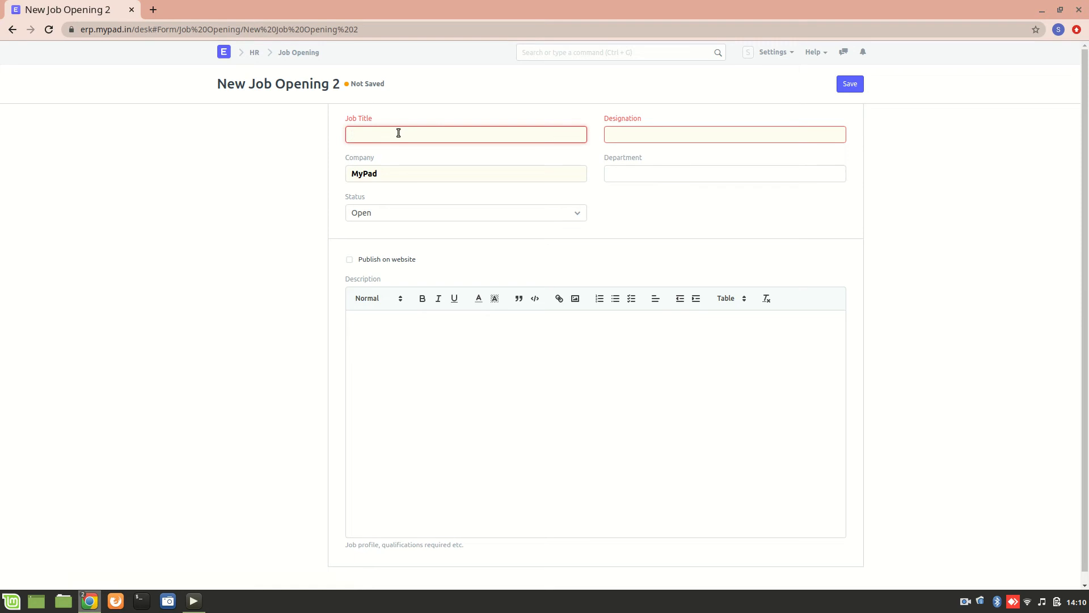
Fill in title Developer, designation Back End Developer and department Technology - MyPad.
text(Deve)
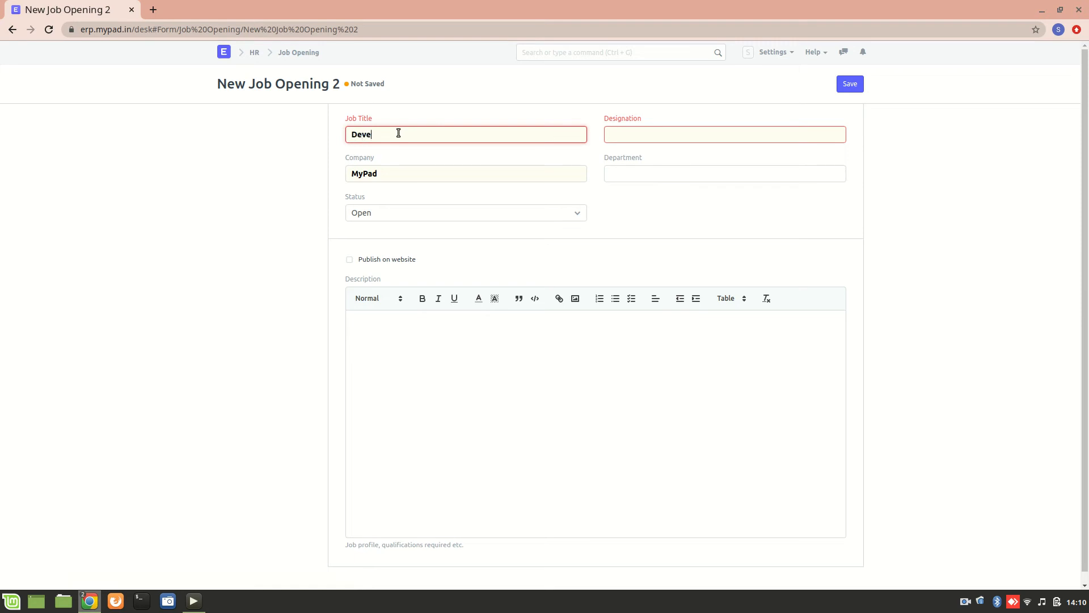
text(loper)
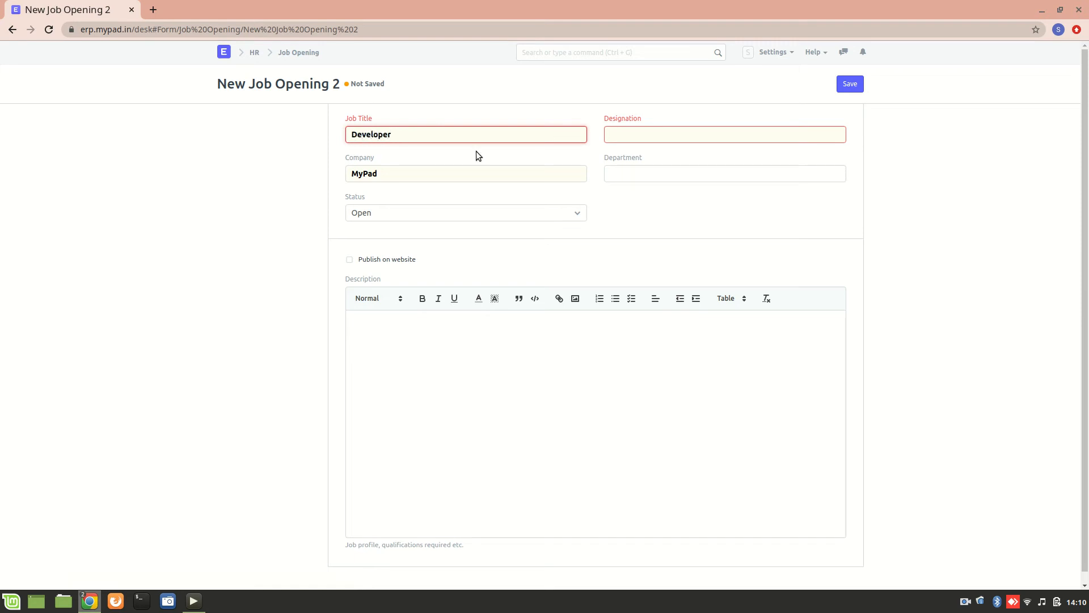
click(723, 134)
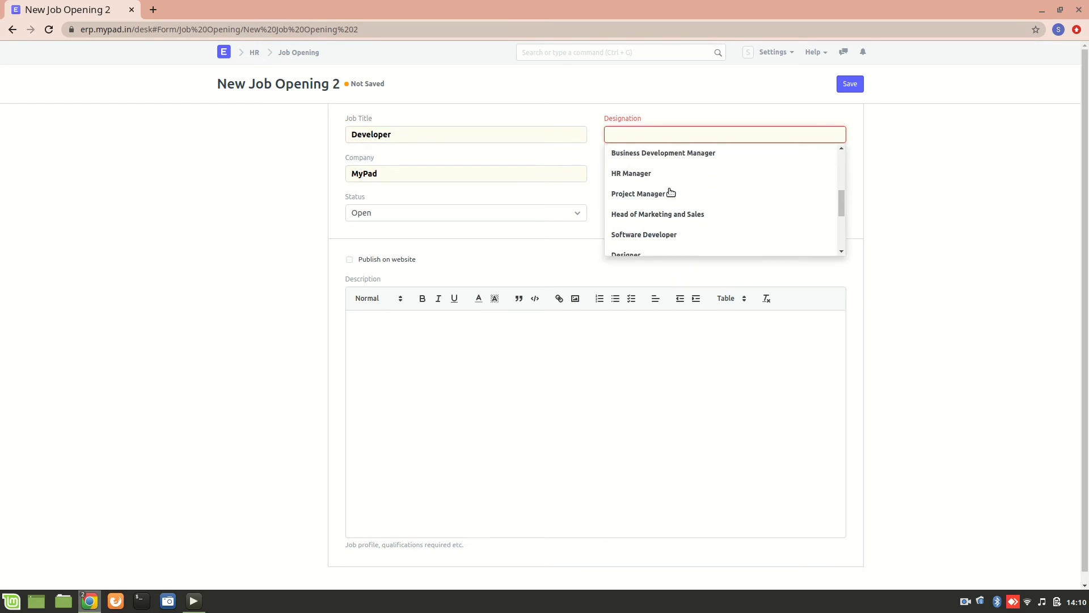
scroll(down, 3)
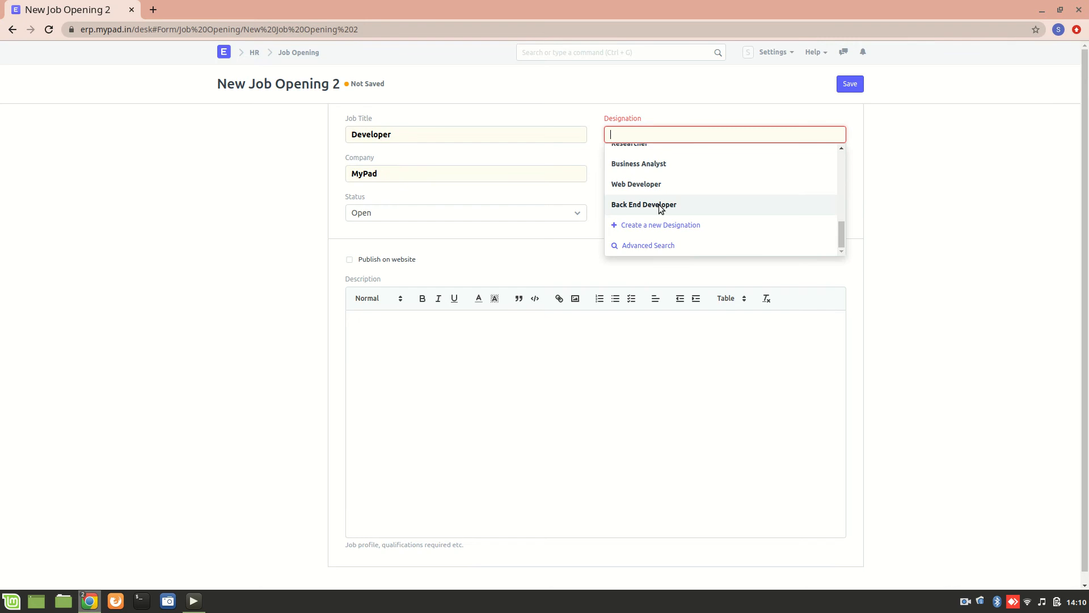
click(643, 205)
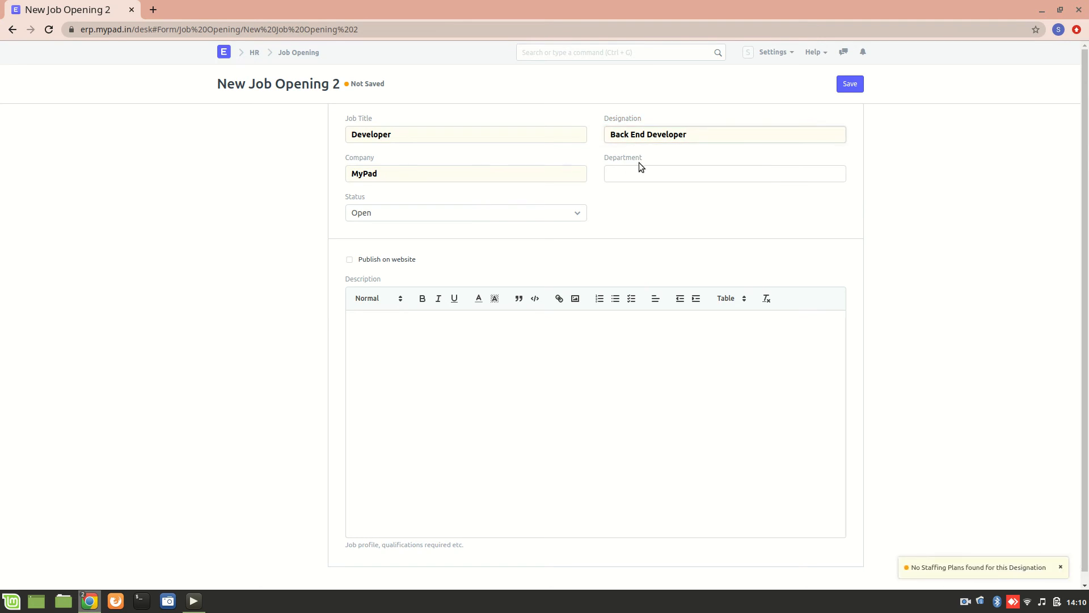
click(724, 173)
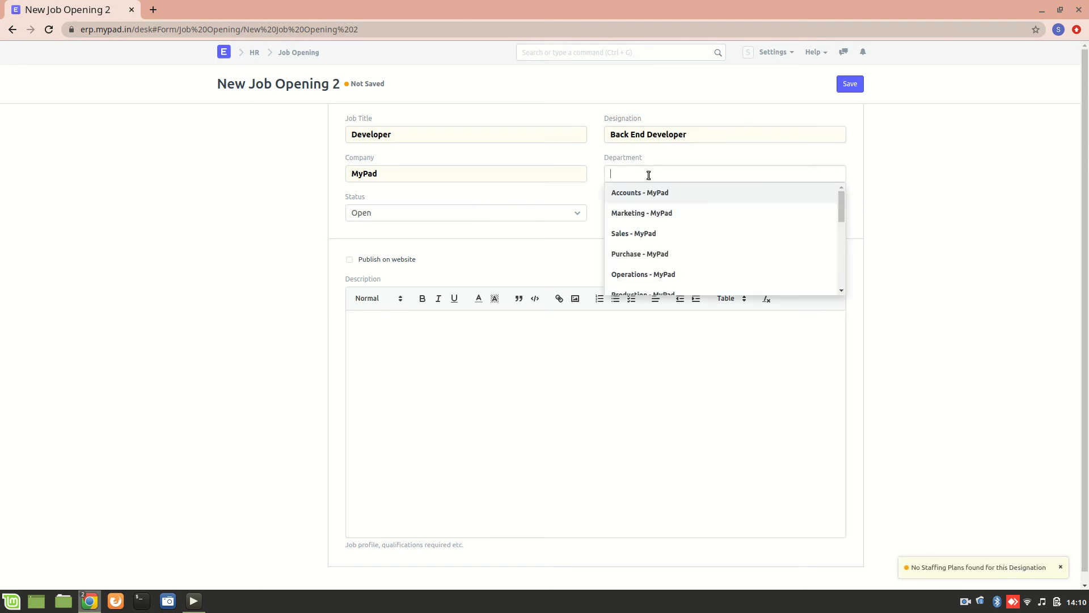
scroll(down, 3)
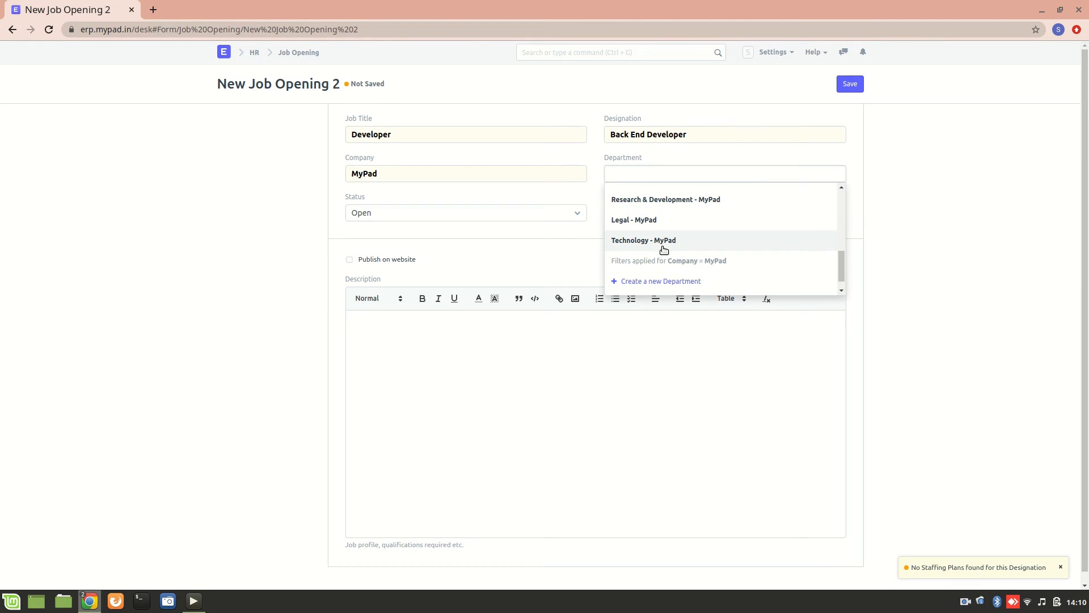
click(643, 239)
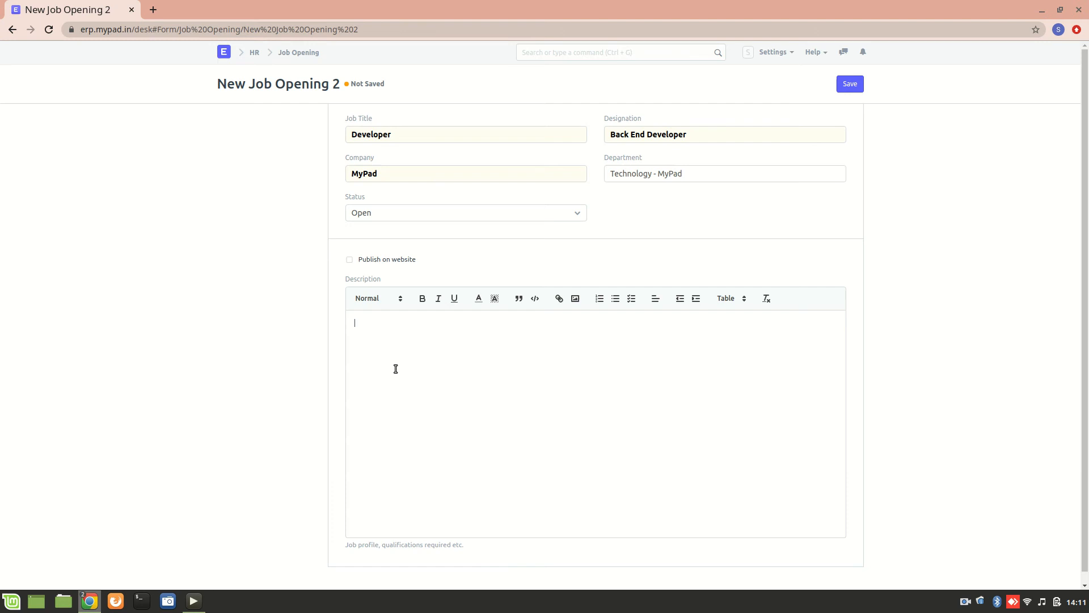
Enter the description 'Back end developer is responsible for the database.'.
text(Back end developer)
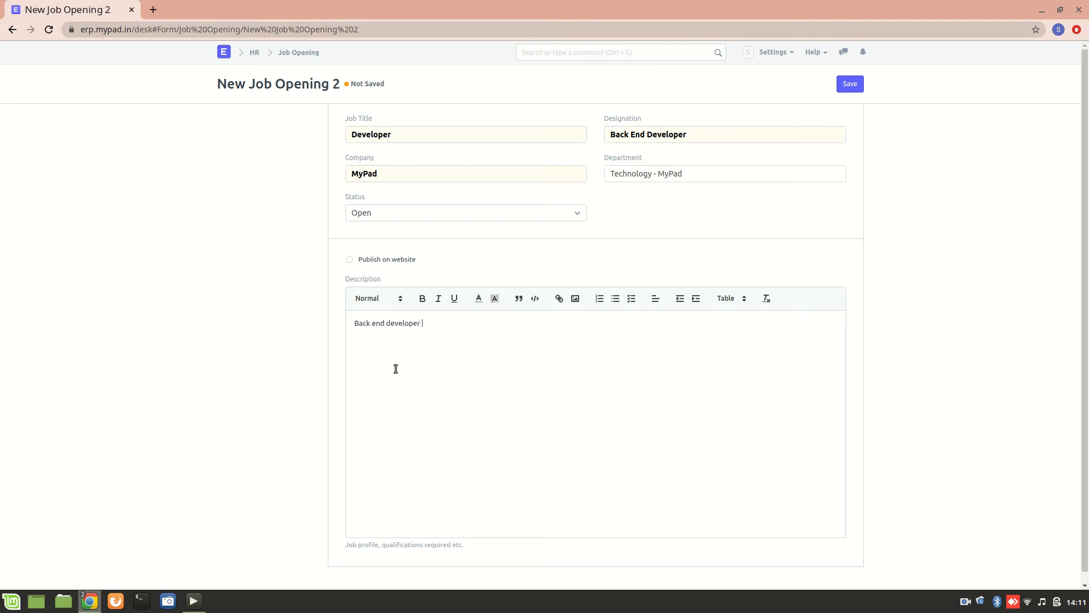
text(is responsible for)
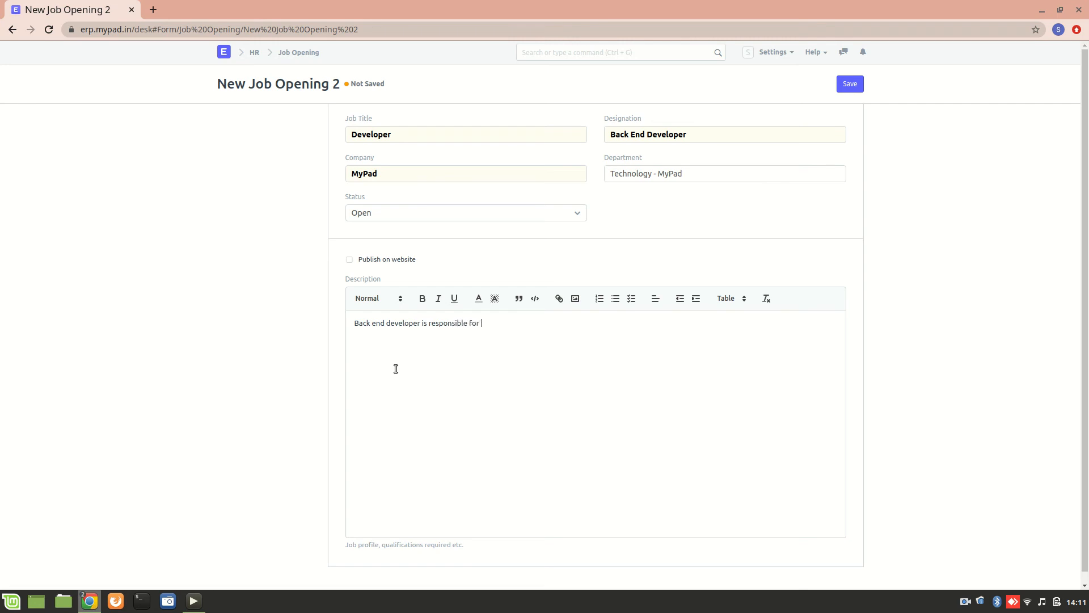
text(the)
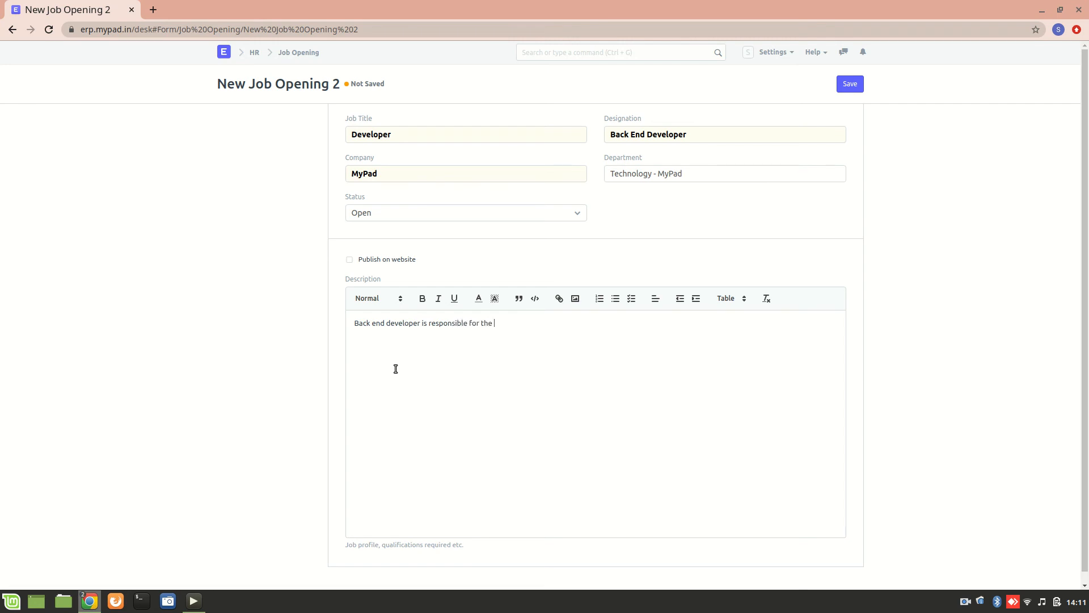
text(database.)
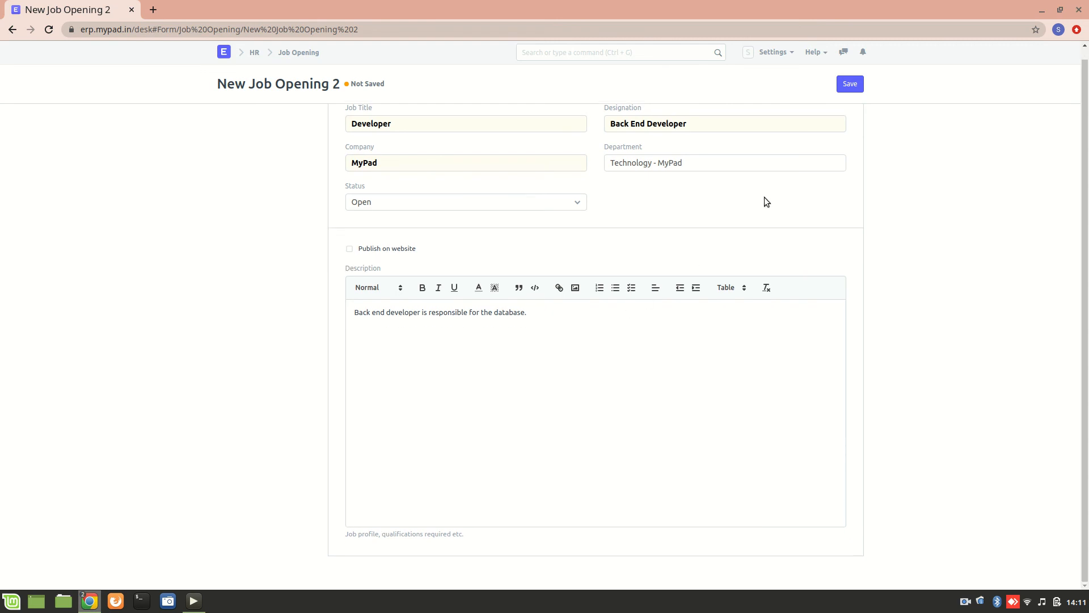
Save the job opening as developer and return to the list showing it as Open.
click(850, 83)
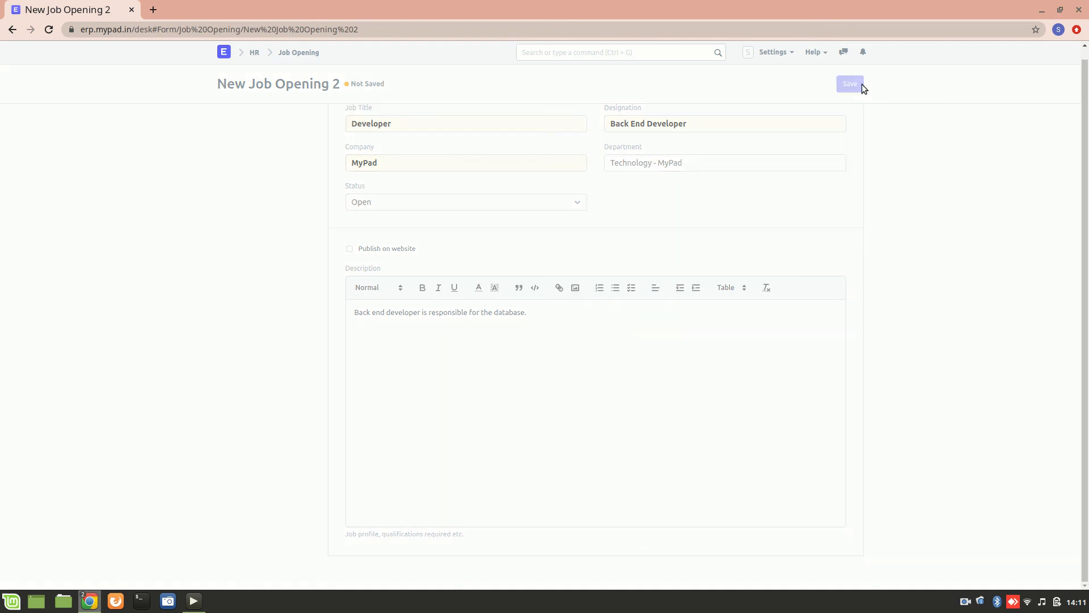
click(850, 83)
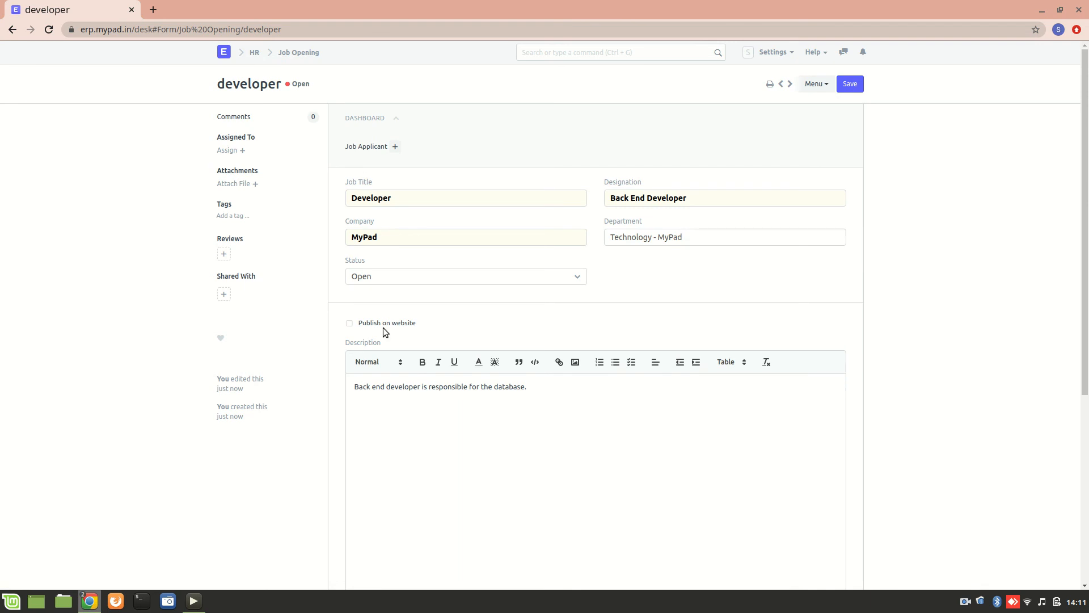
mouse_move(321, 318)
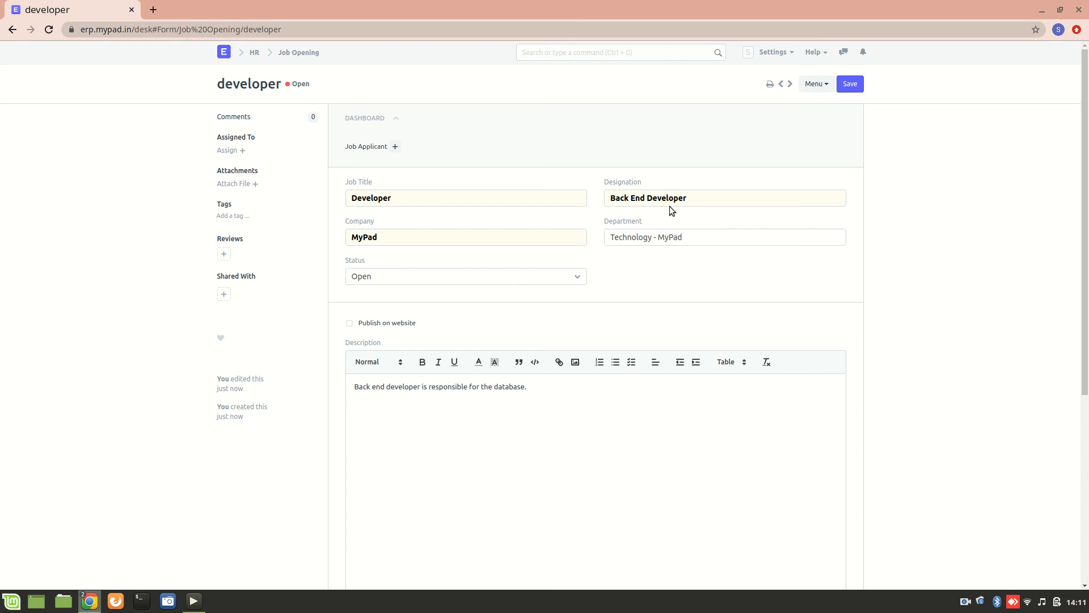
scroll(down, 3)
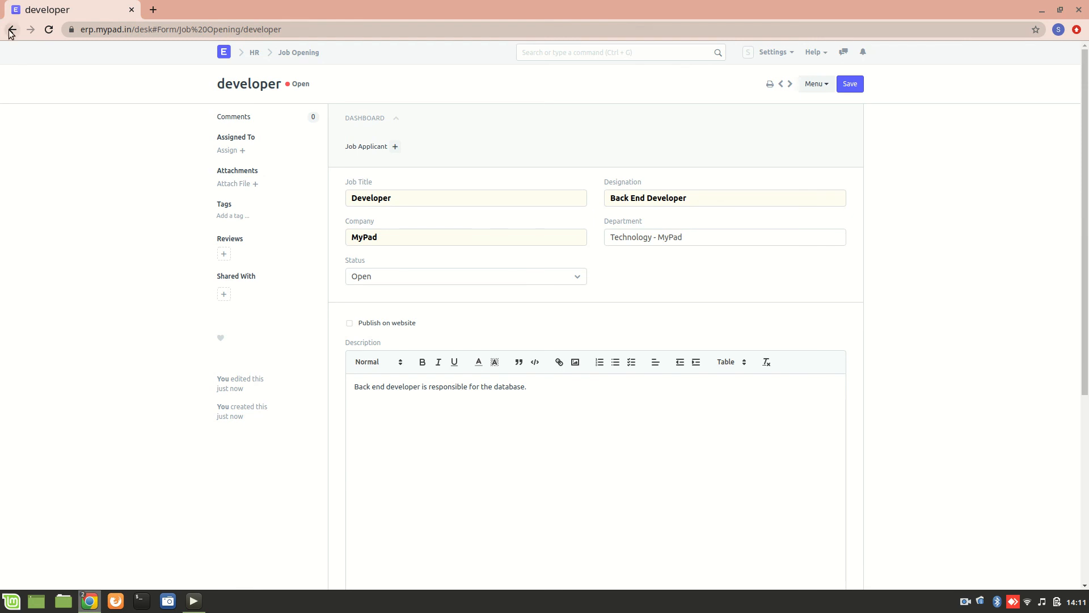
click(11, 30)
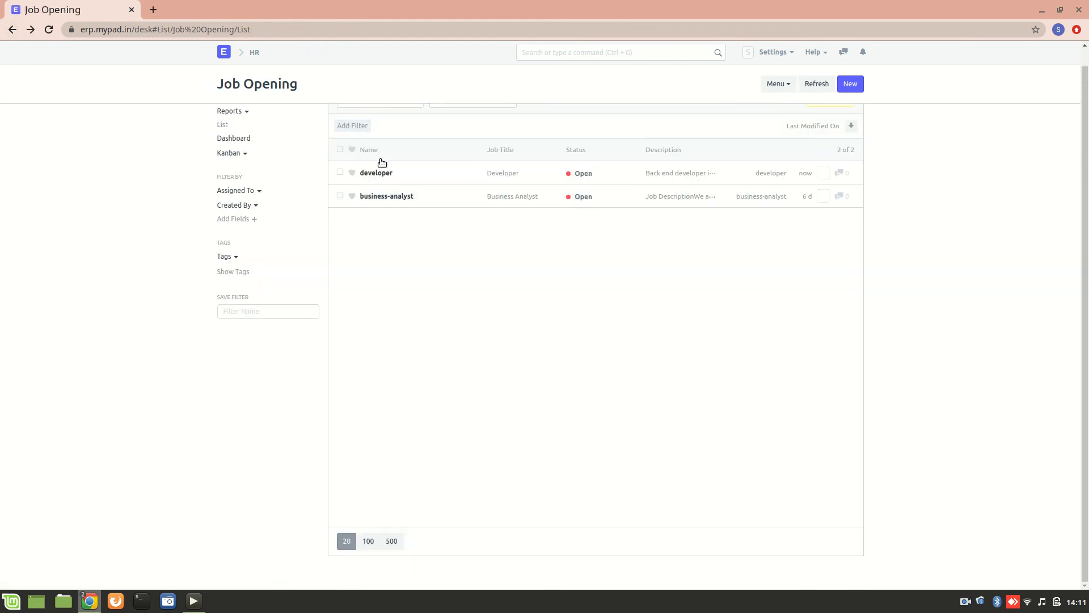